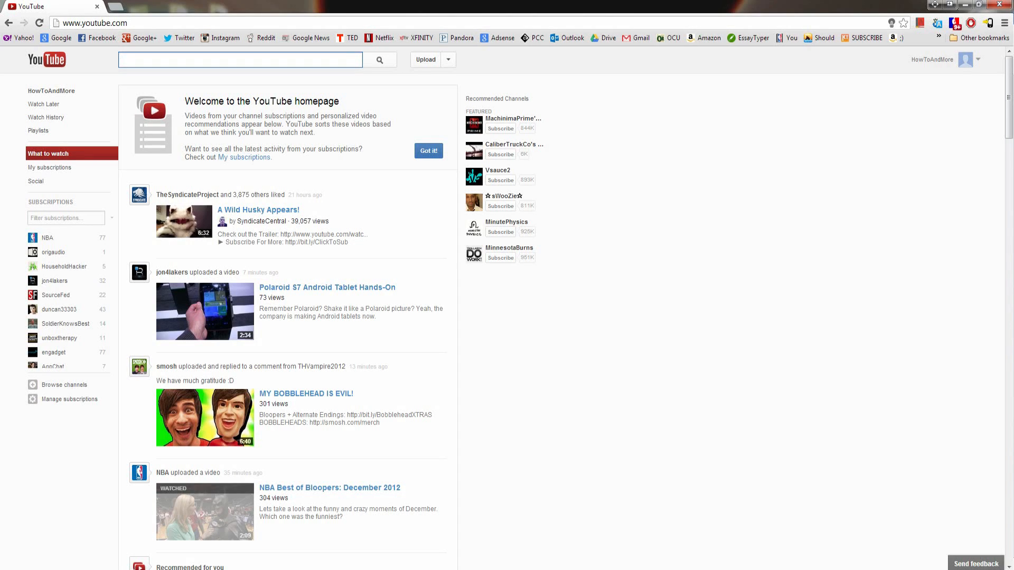
Show the My subscriptions feed filtered to Uploads only.
left_click(243, 60)
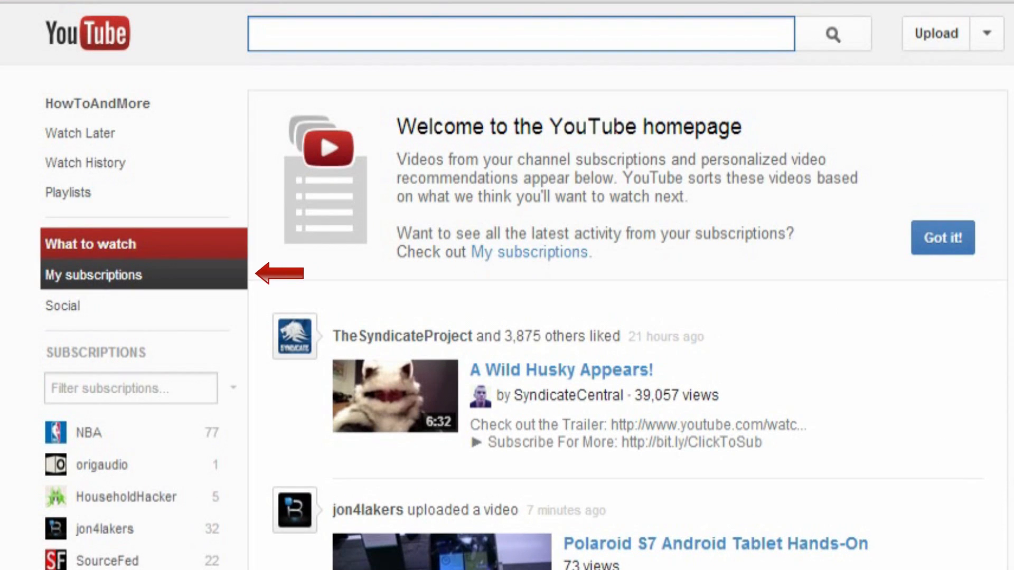
left_click(93, 274)
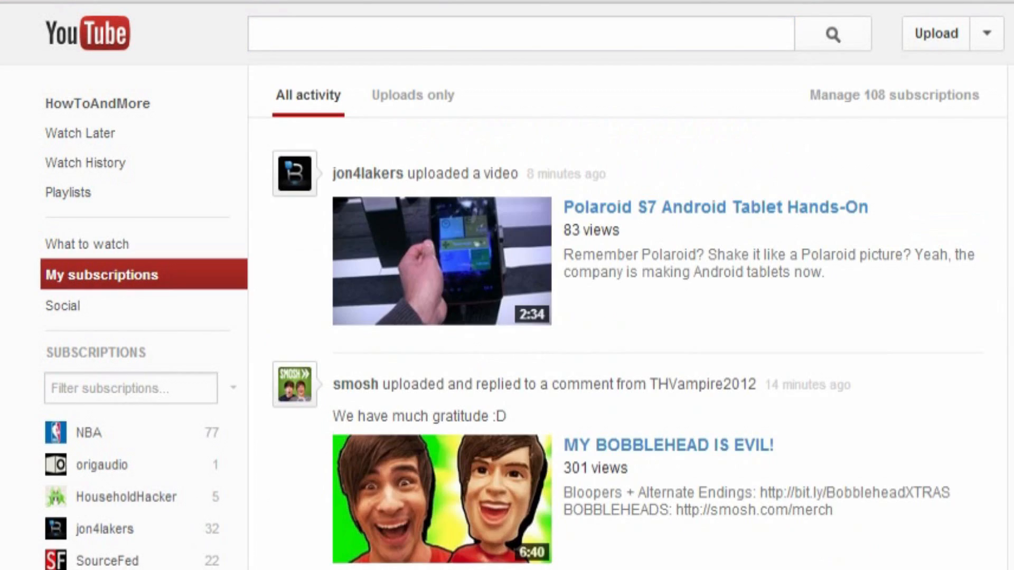
left_click(412, 95)
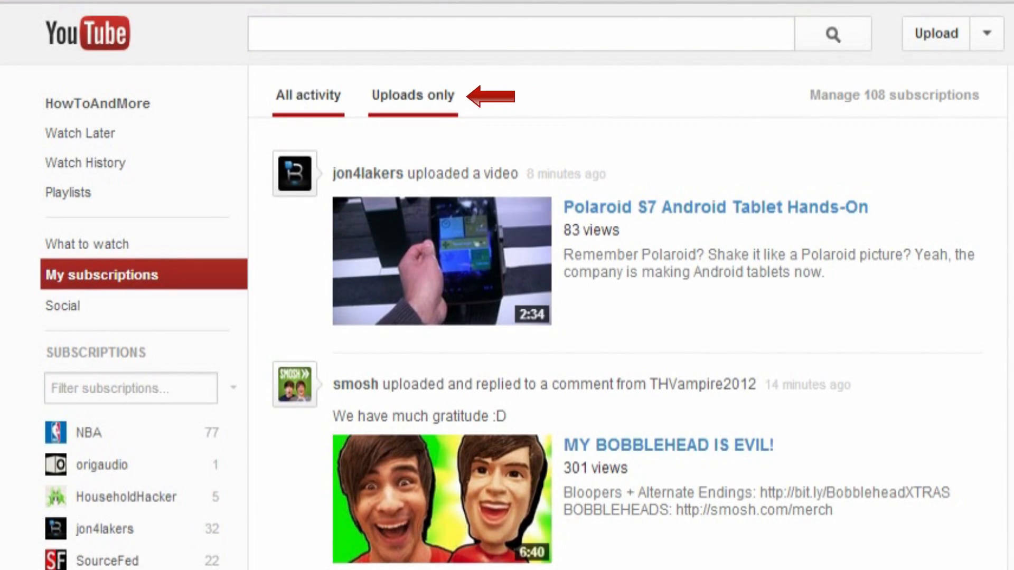
left_click(413, 95)
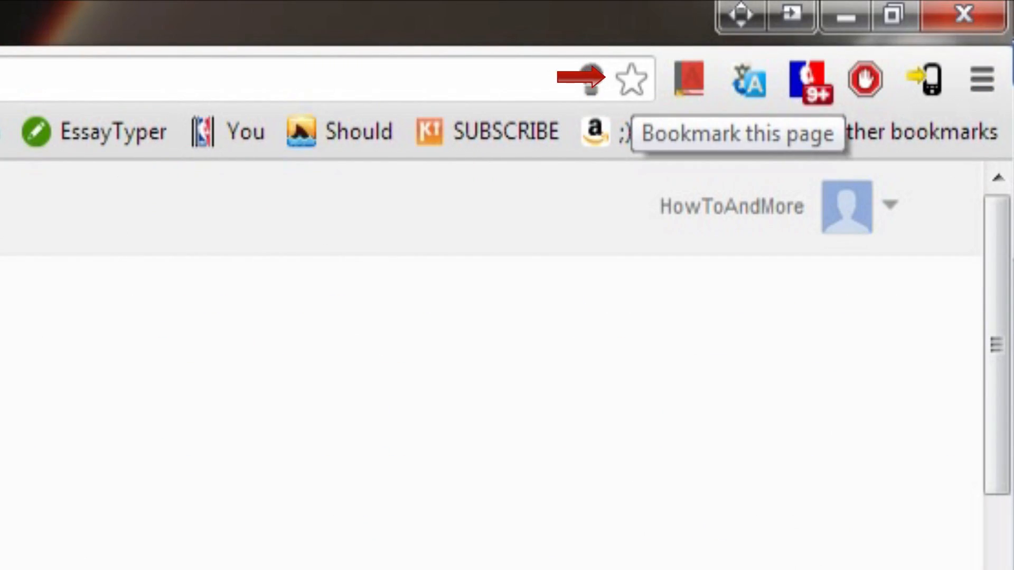
Bookmark the subscriptions uploads page as 'YouTube' and reopen it from the bookmarks bar.
left_click(631, 76)
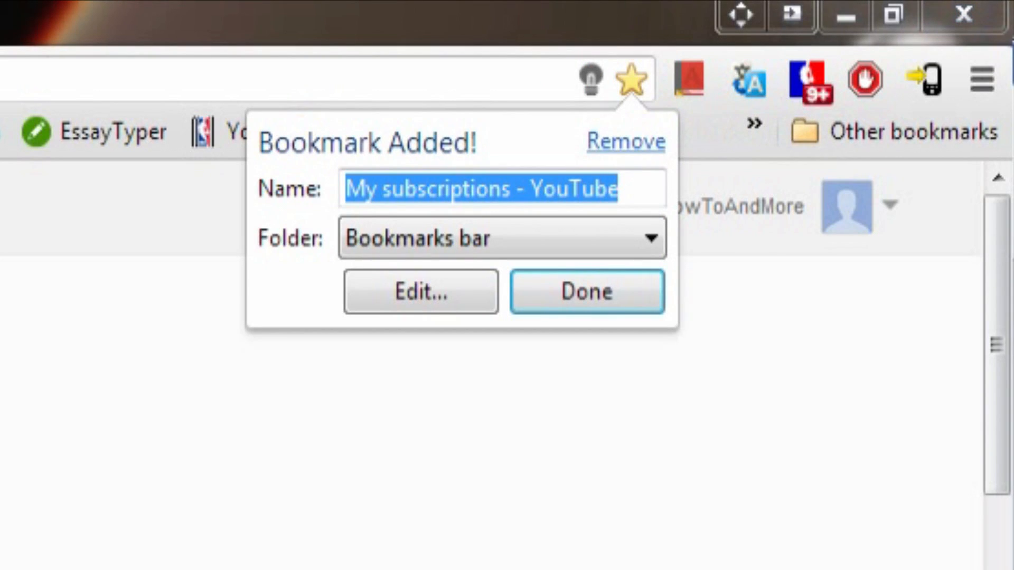
type("YouTube")
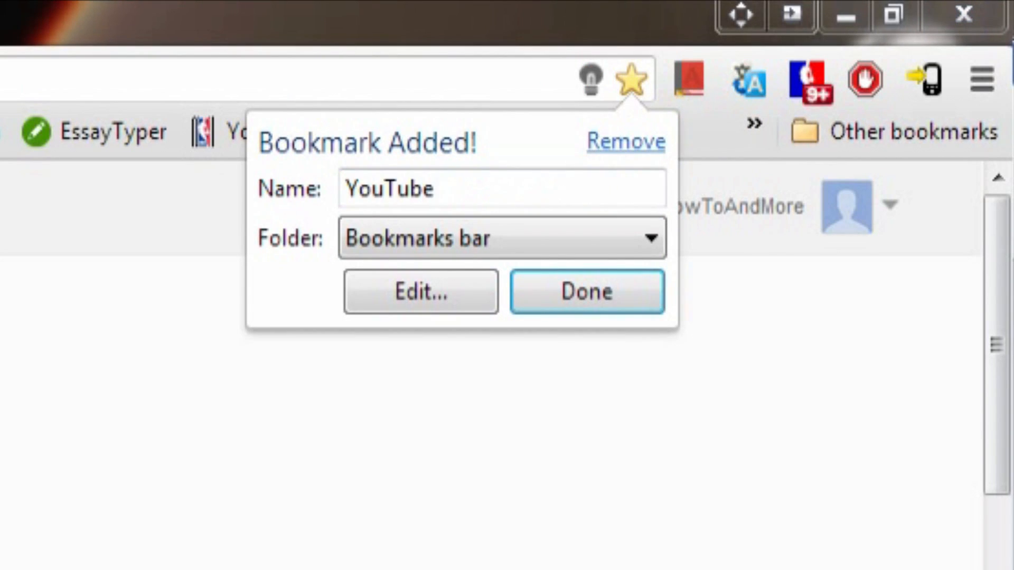
left_click(588, 291)
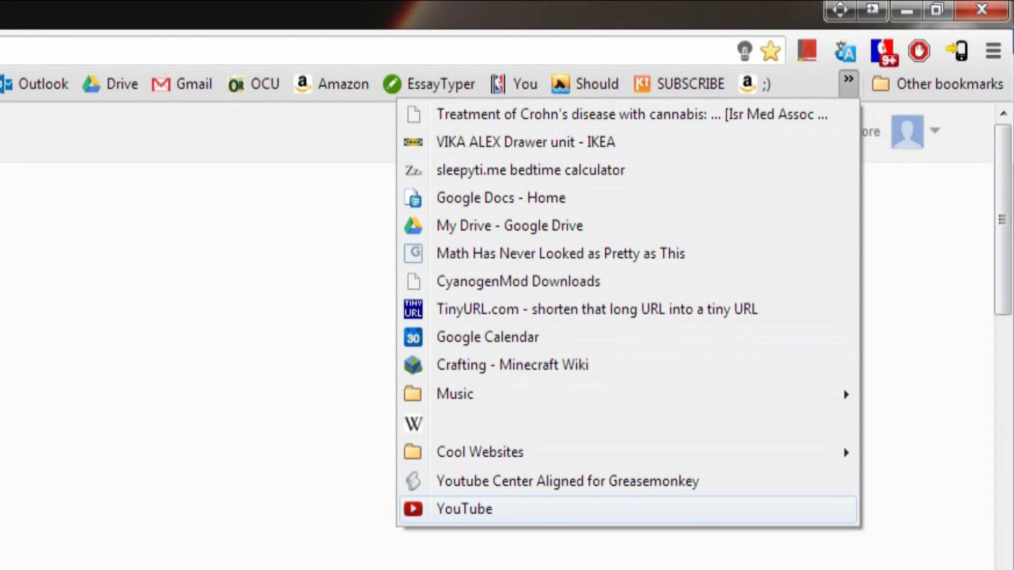
left_click(461, 509)
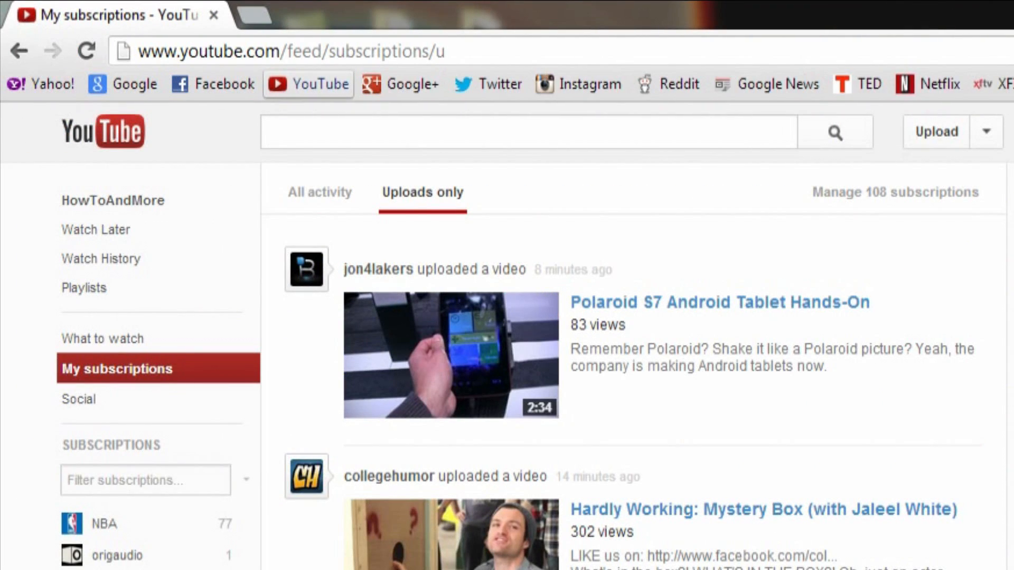
mouse_move(309, 84)
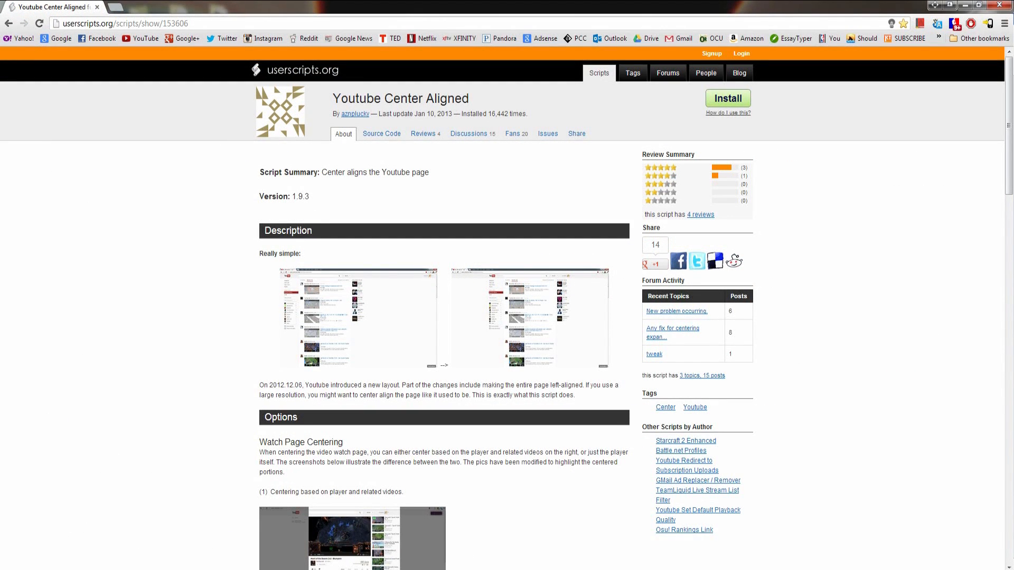
Download the Youtube Center Aligned .user.js file via the green Install button.
left_click(728, 99)
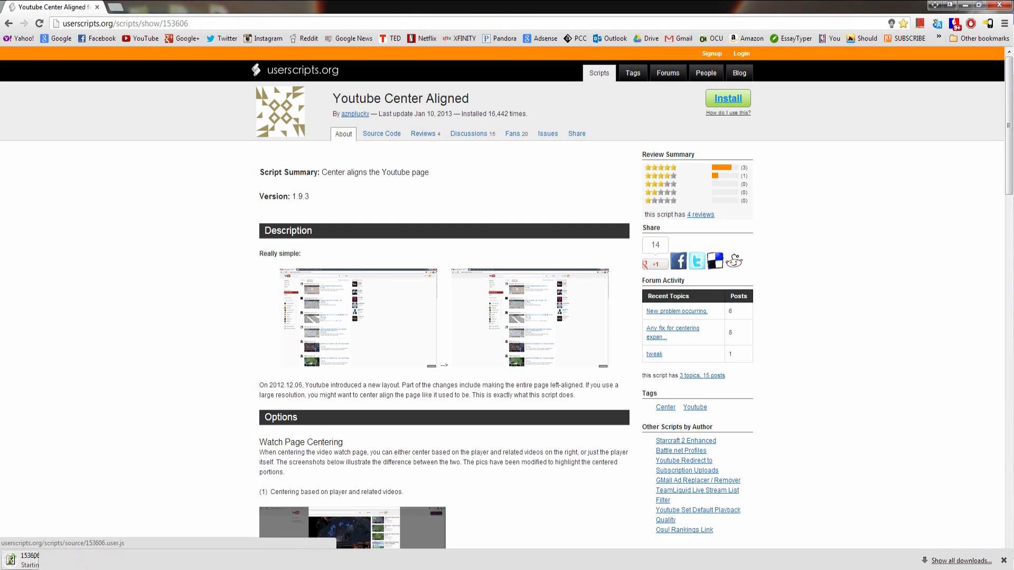
left_click(728, 98)
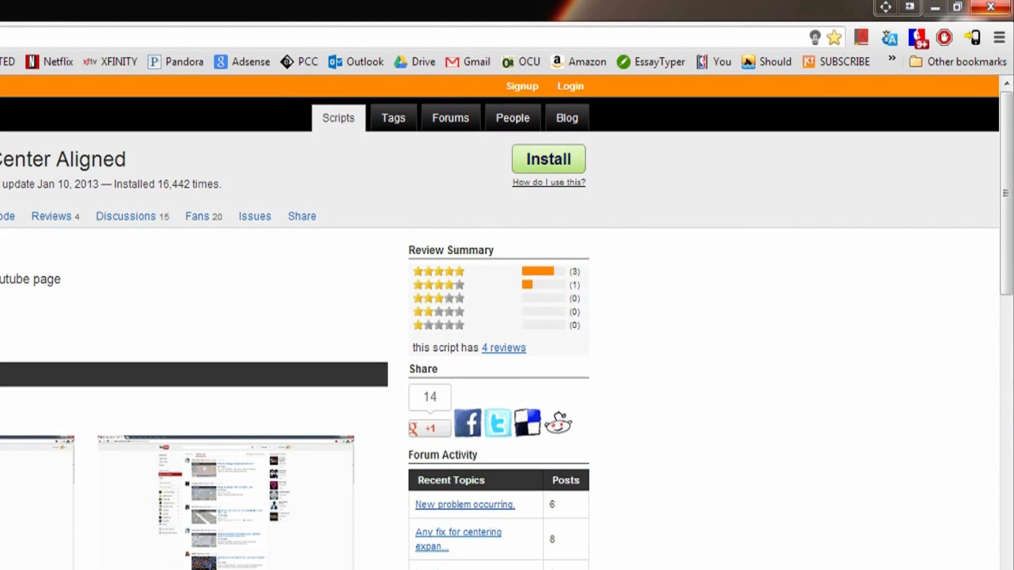
Navigate through the Chrome menu's Tools to the Extensions management page.
left_click(997, 38)
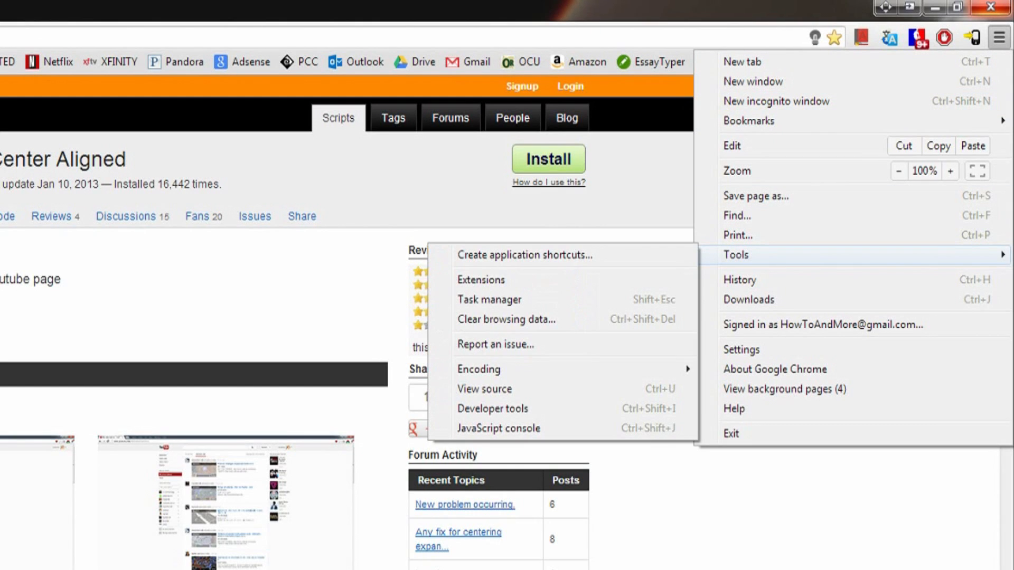
mouse_move(481, 280)
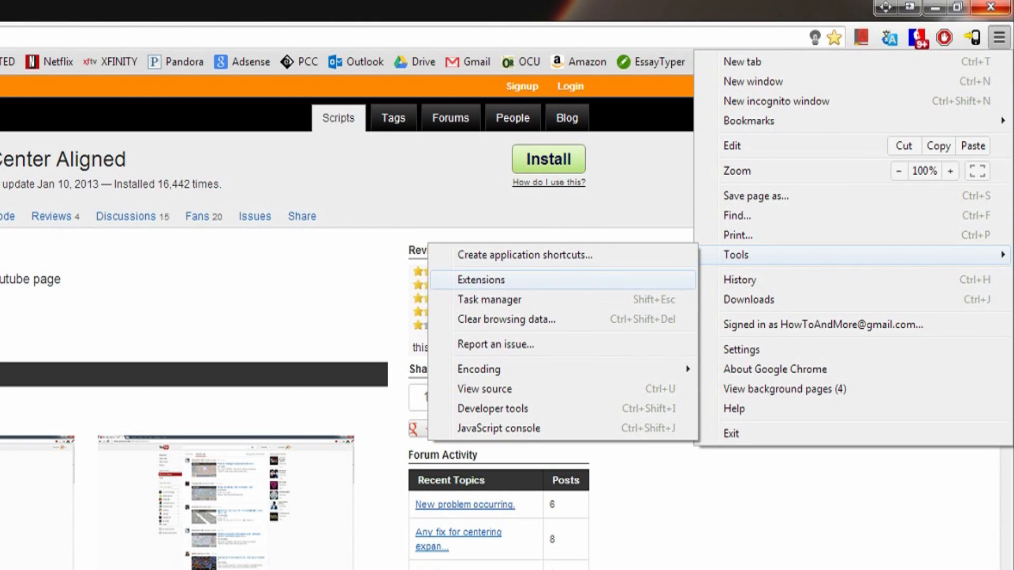
left_click(482, 280)
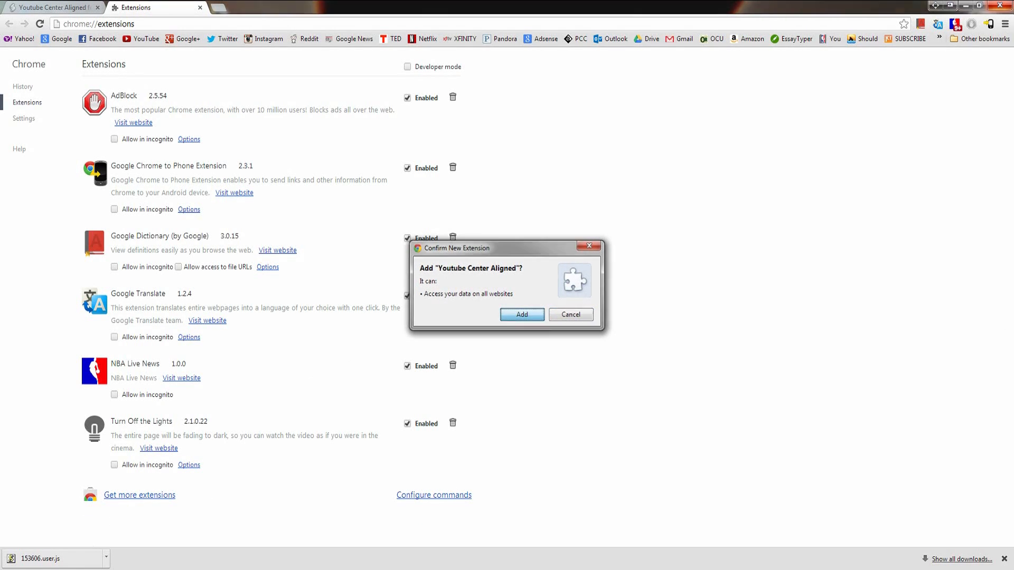
Add the Youtube Center Aligned extension, check it is enabled, and load the YouTube bookmark.
left_click(522, 314)
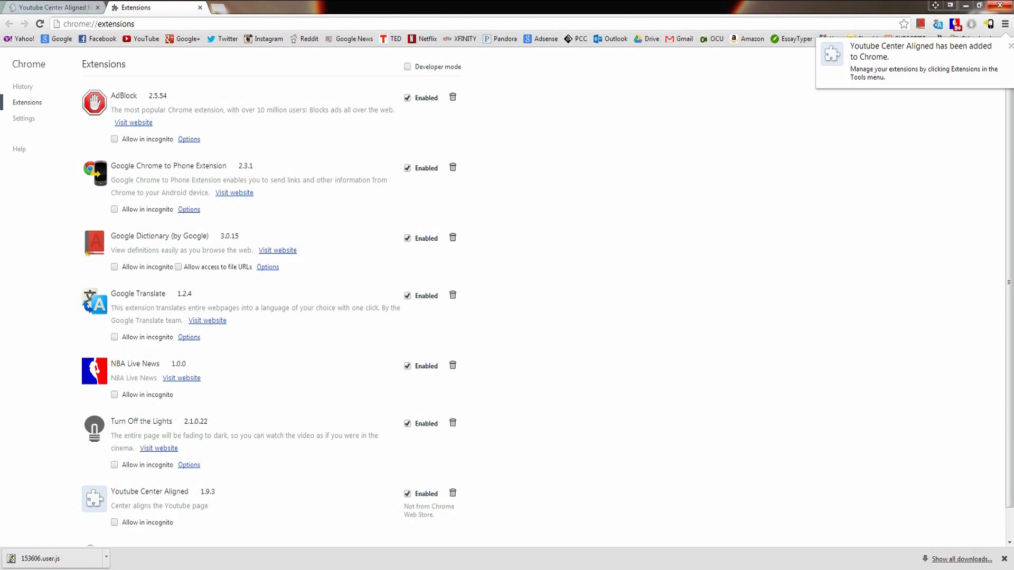
scroll("down", 3)
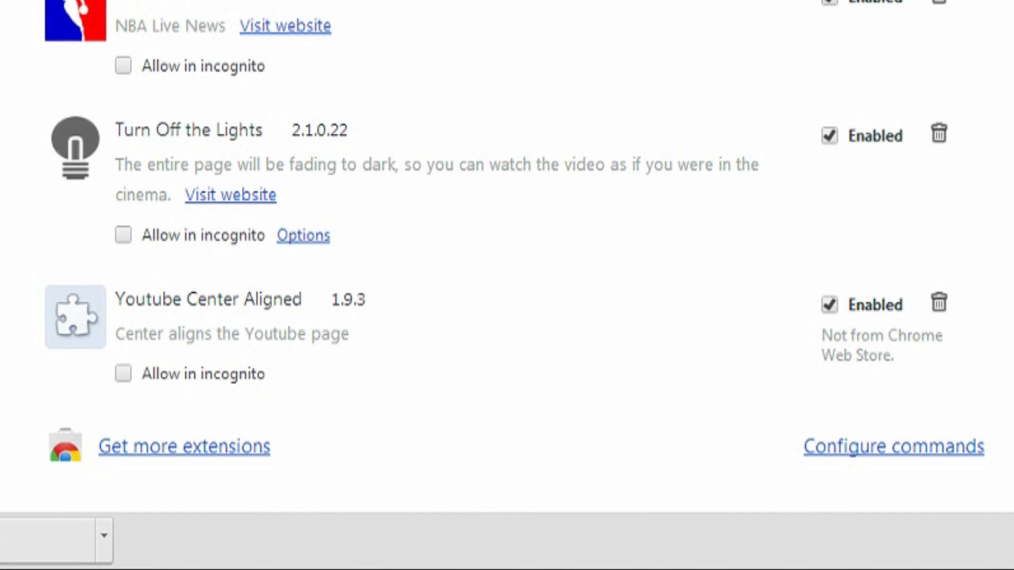
left_click(123, 374)
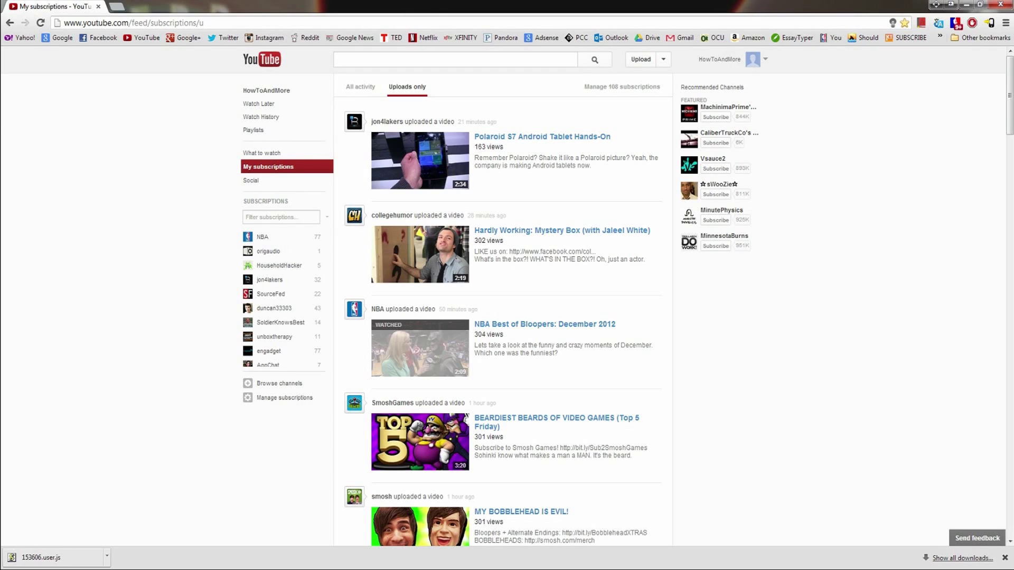
Play the Canon Powershot ELPH 110 HS [Unboxing] video from the Video Manager uploads.
left_click(766, 59)
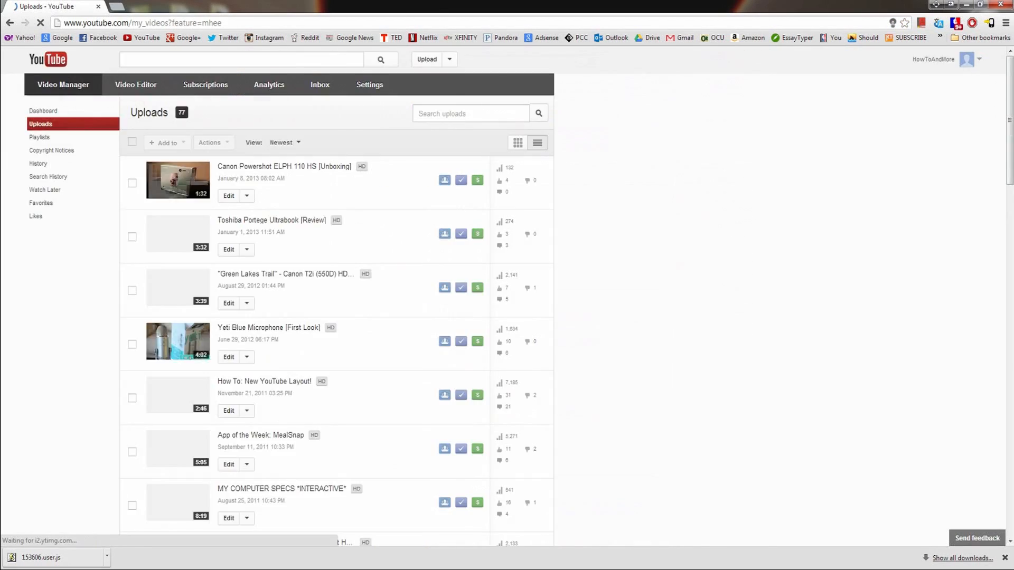
left_click(286, 166)
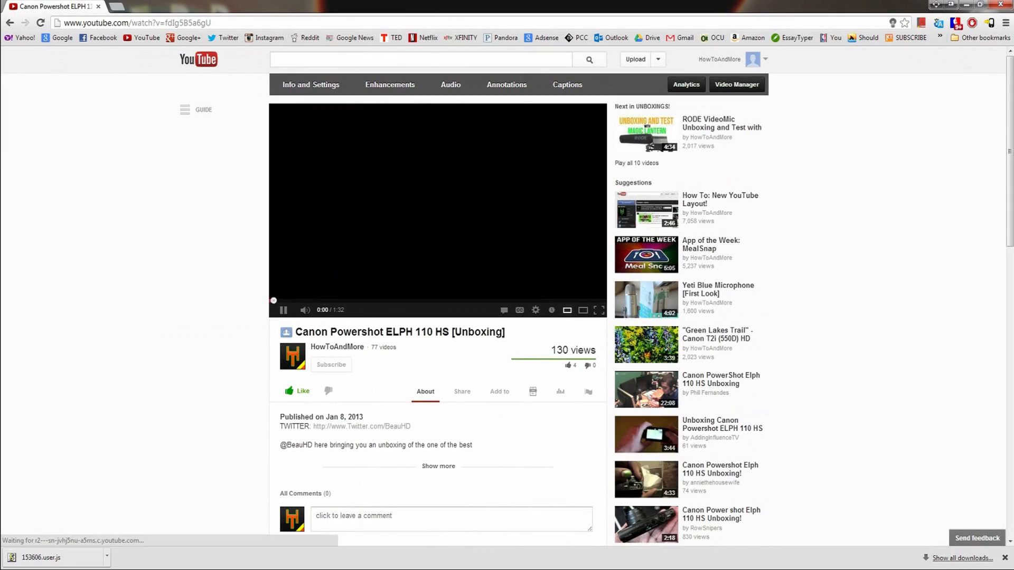
left_click(283, 310)
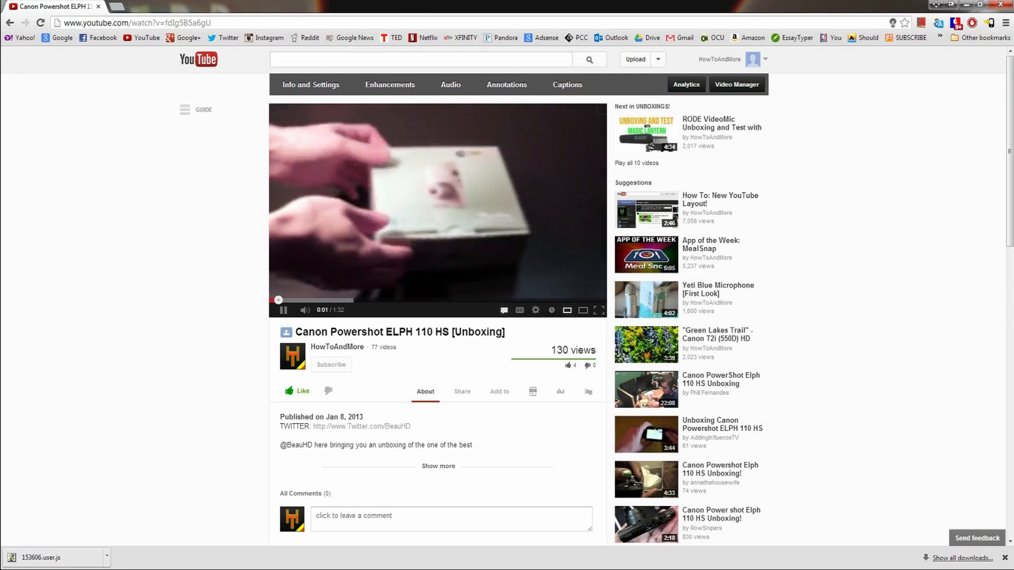